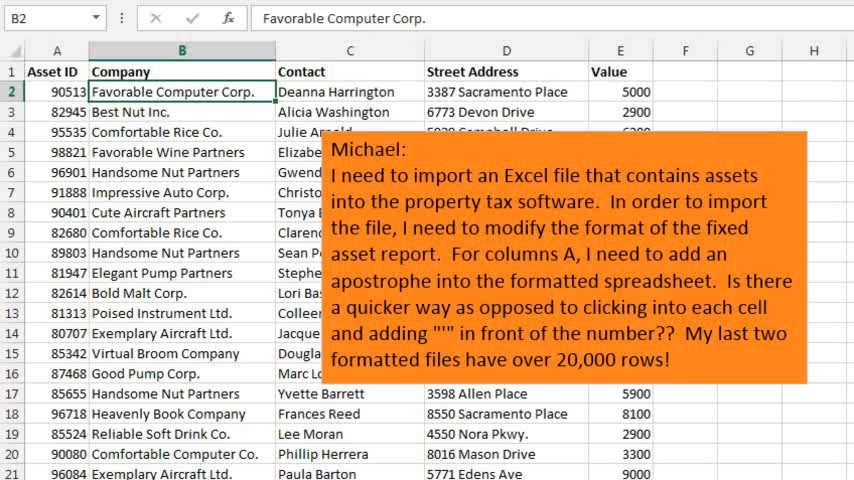
Enter 123 plain, '123, ^123 and "123 into C2 through C5 of a new workbook.
left_click(56, 92)
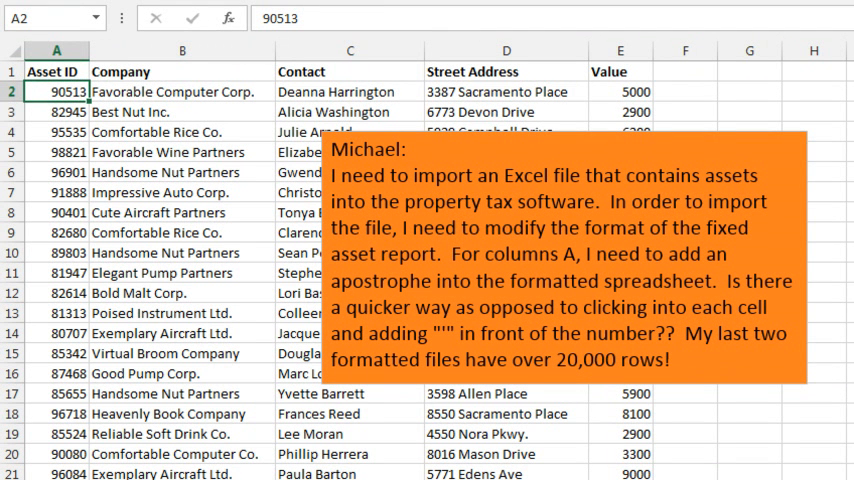
left_click(56, 92)
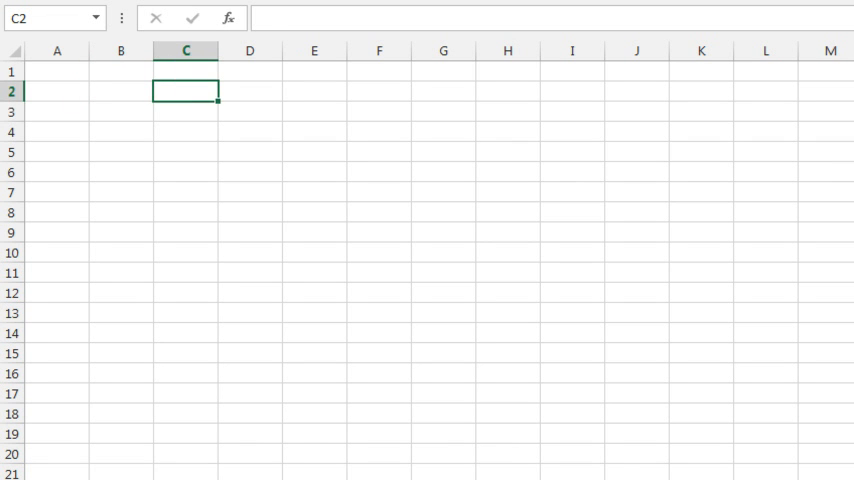
type("123")
left_click(184, 110)
type("'")
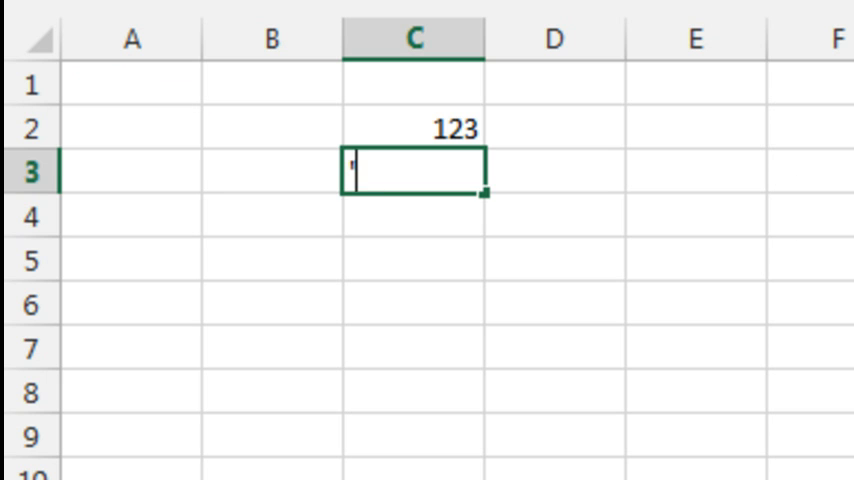
type("123")
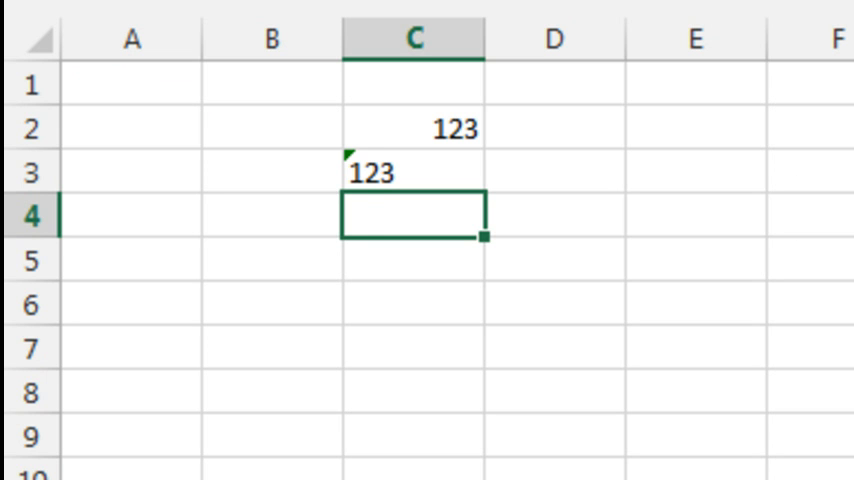
type("^")
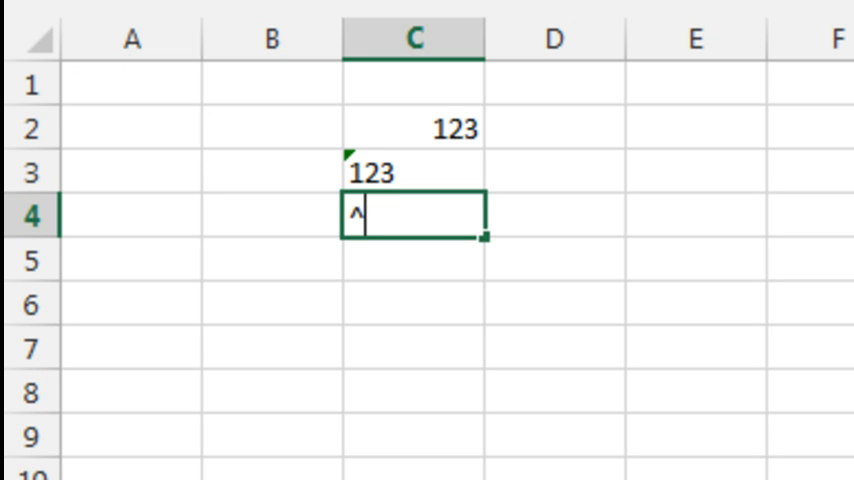
type("123")
left_click(414, 260)
type("\"")
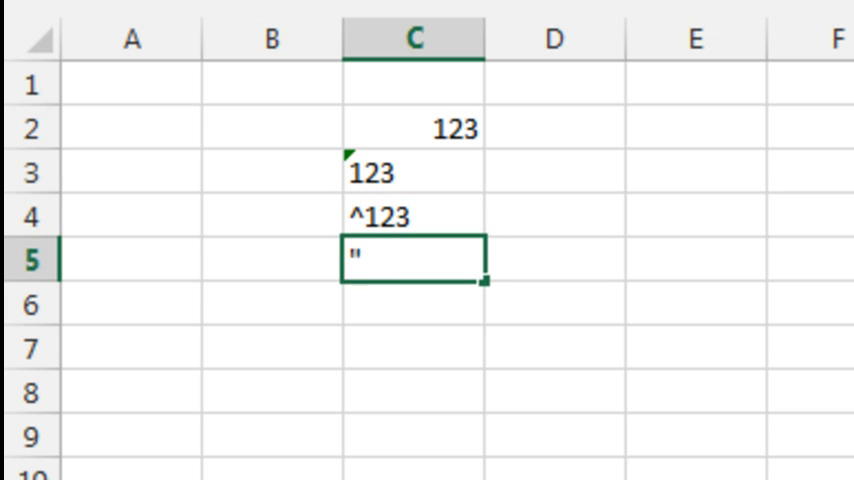
type("123")
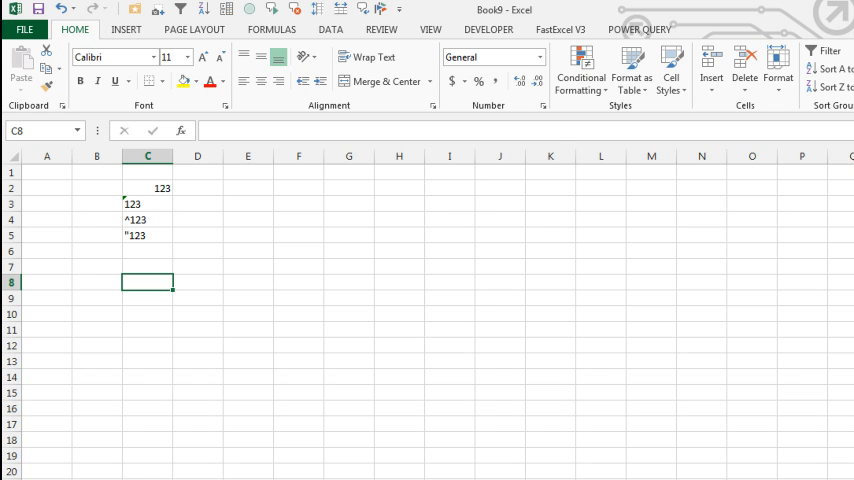
Turn on Transition navigation keys under Lotus compatibility in the Advanced options.
left_click(24, 28)
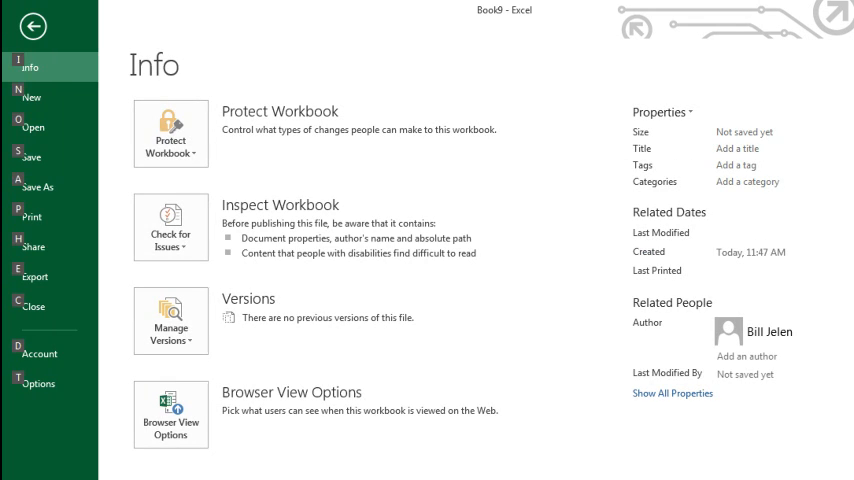
left_click(40, 384)
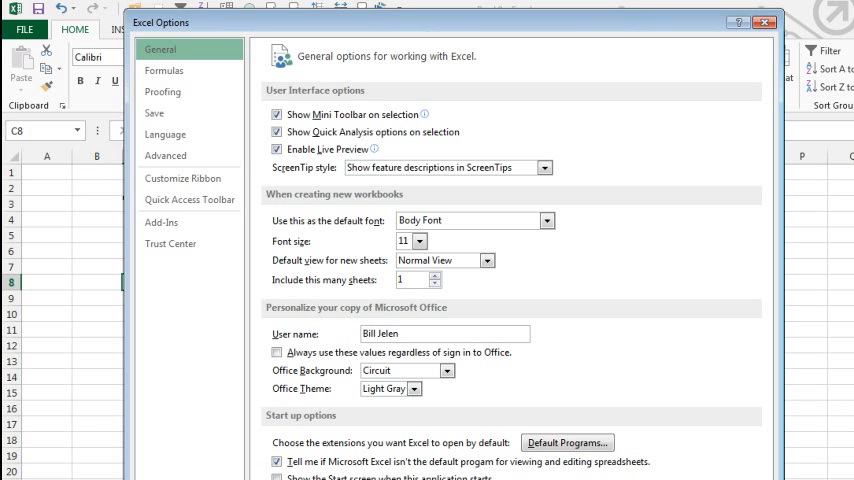
left_click(164, 156)
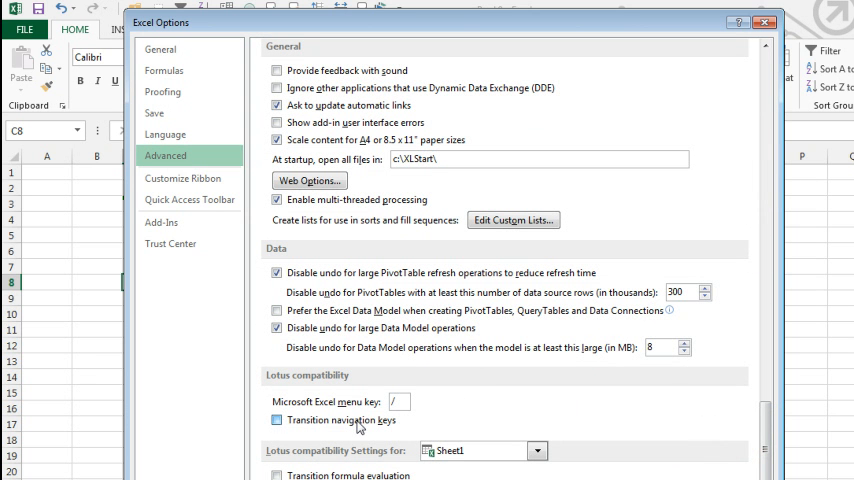
left_click(276, 420)
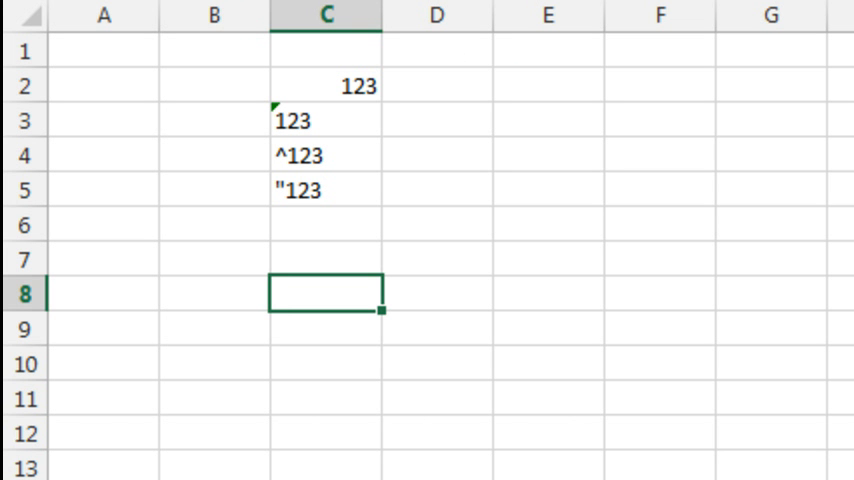
Enter 123, '123, ^123 and "123 into C8 through C11, showing right, left and centred alignment.
type("123")
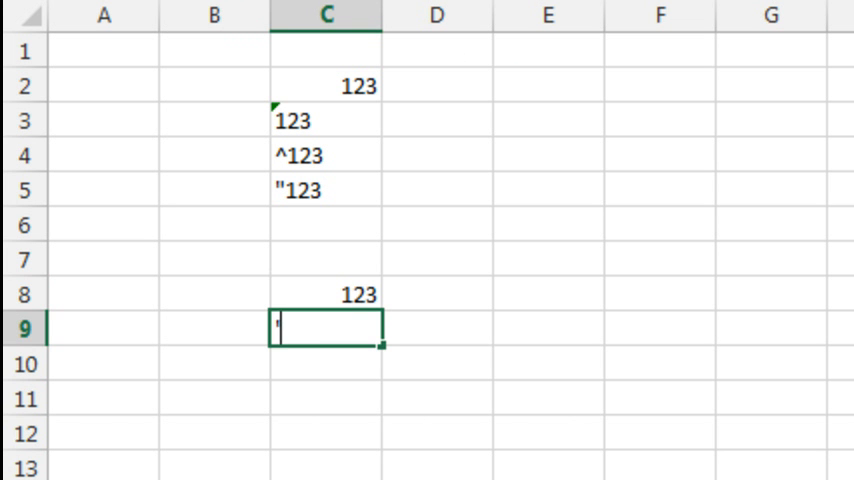
type("123")
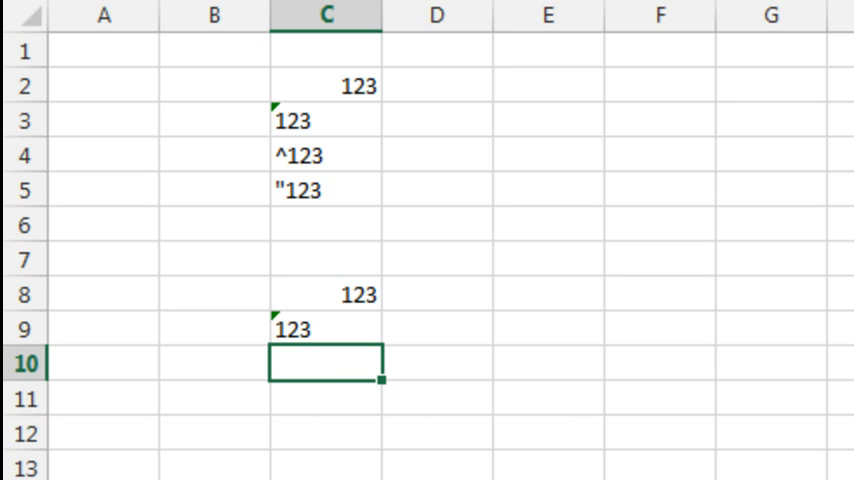
type("123")
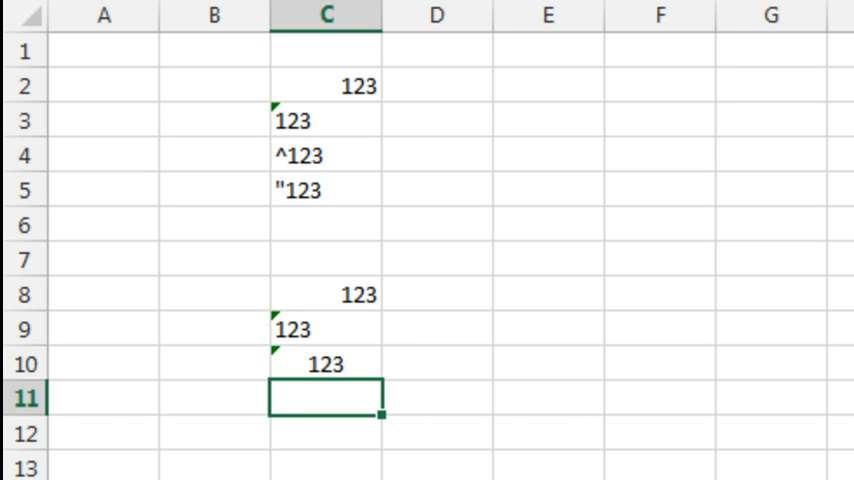
type("\"")
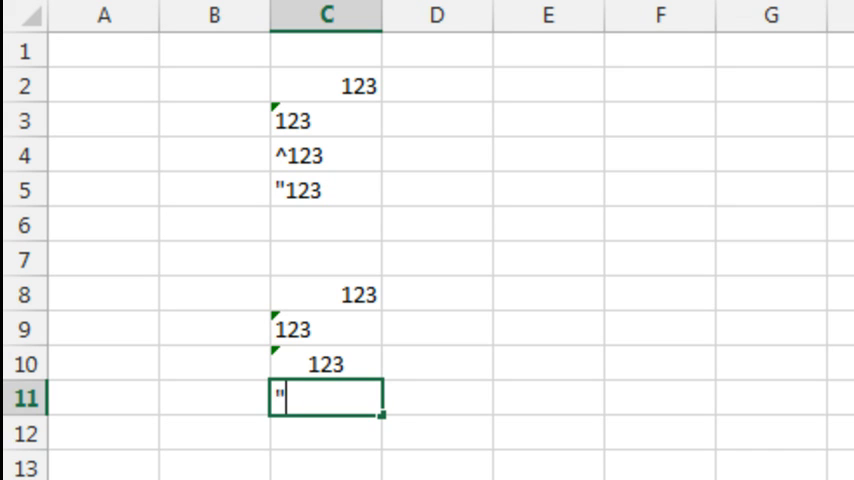
key("Enter")
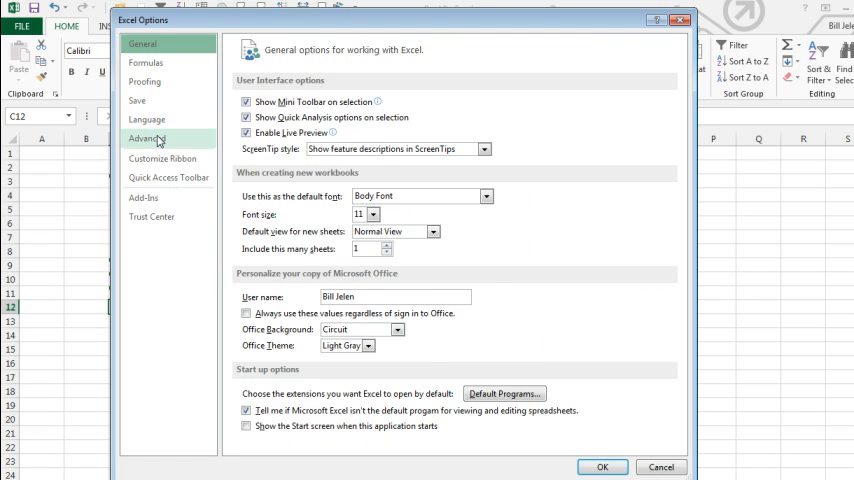
Toggle the Transition navigation keys checkbox under Lotus compatibility.
scroll("down", 3)
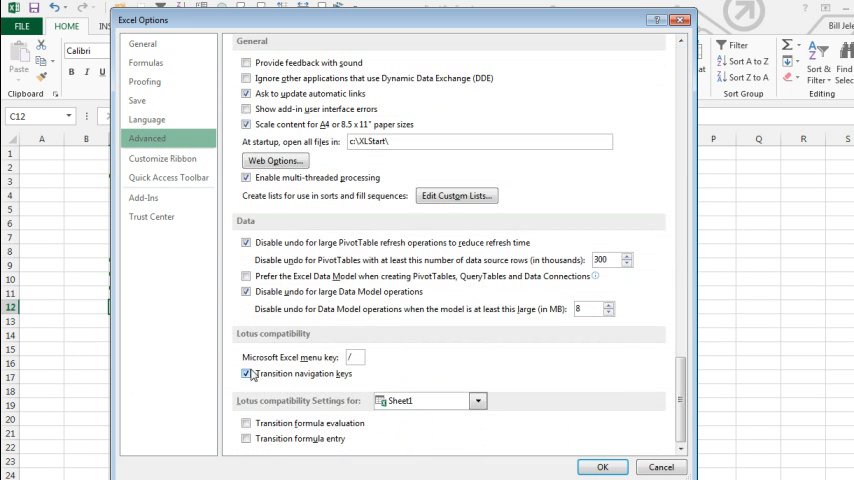
left_click(602, 468)
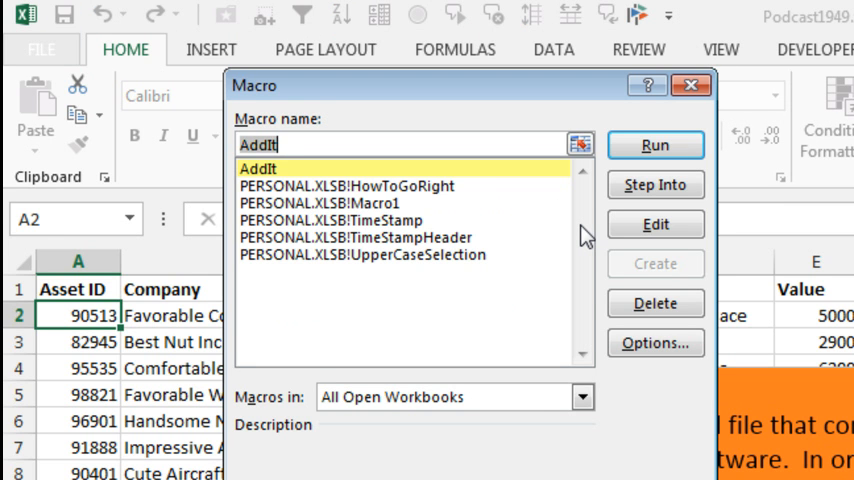
mouse_move(612, 336)
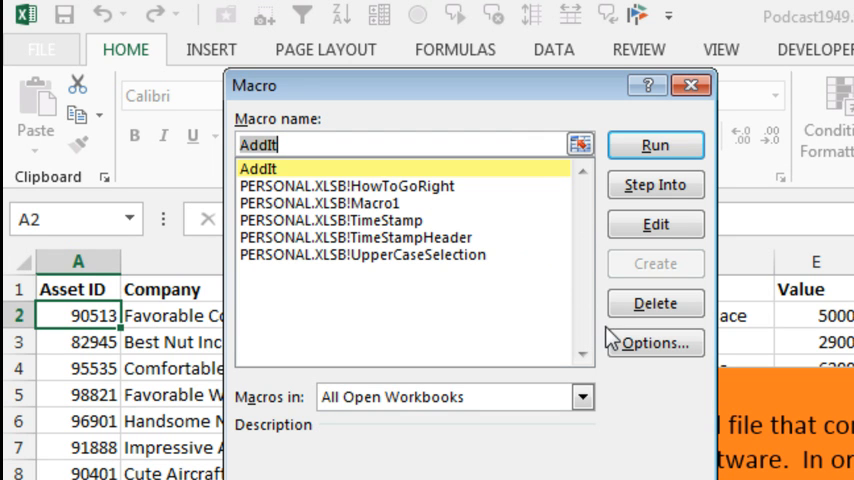
Assign Ctrl+t as the AddIt macro's shortcut and close the Macro dialog.
left_click(656, 342)
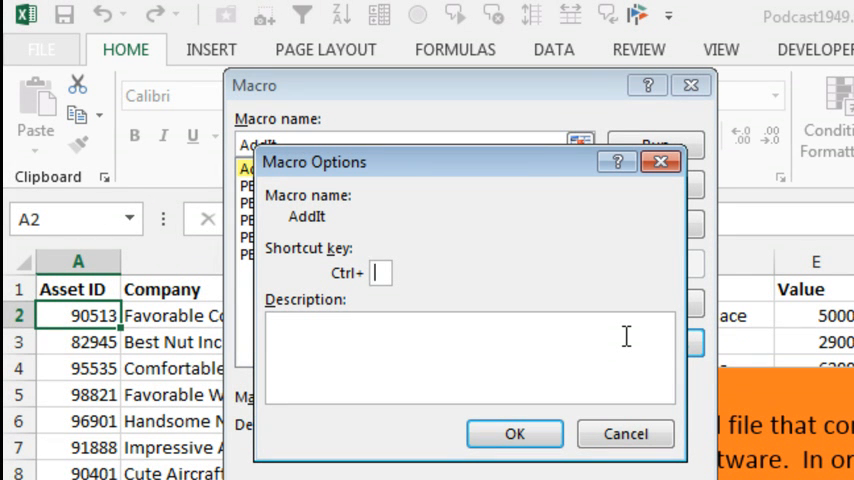
type("t")
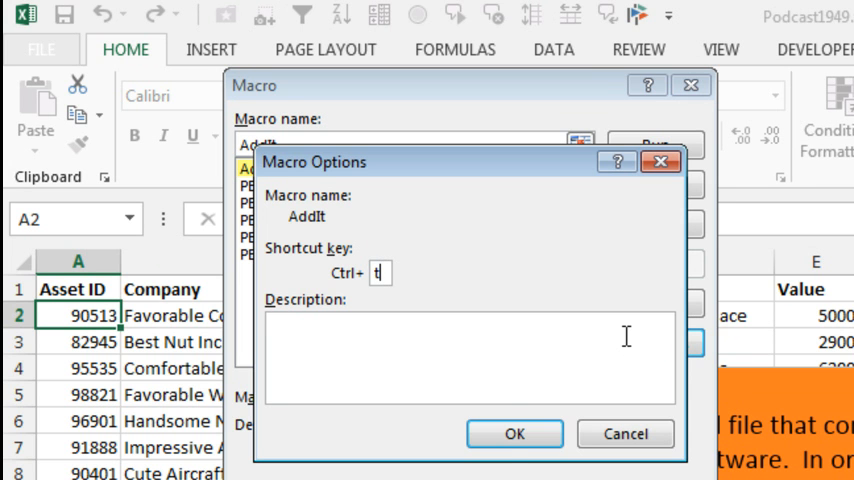
left_click(514, 432)
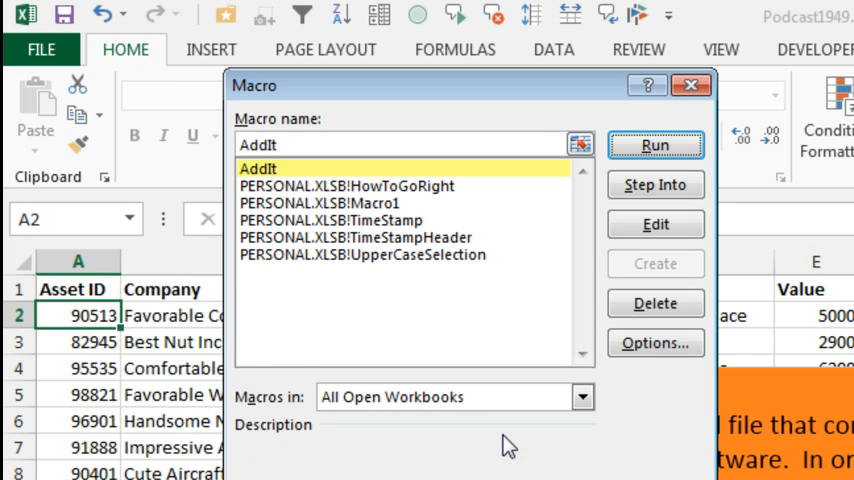
left_click(656, 144)
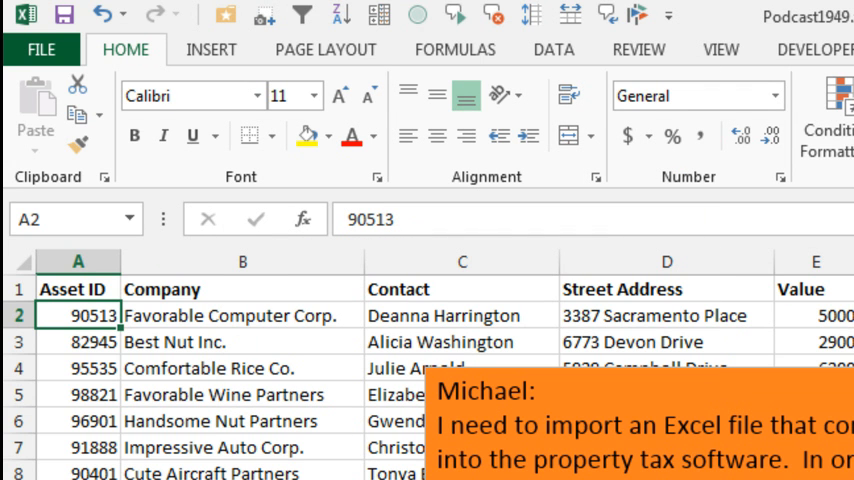
scroll("down", 3)
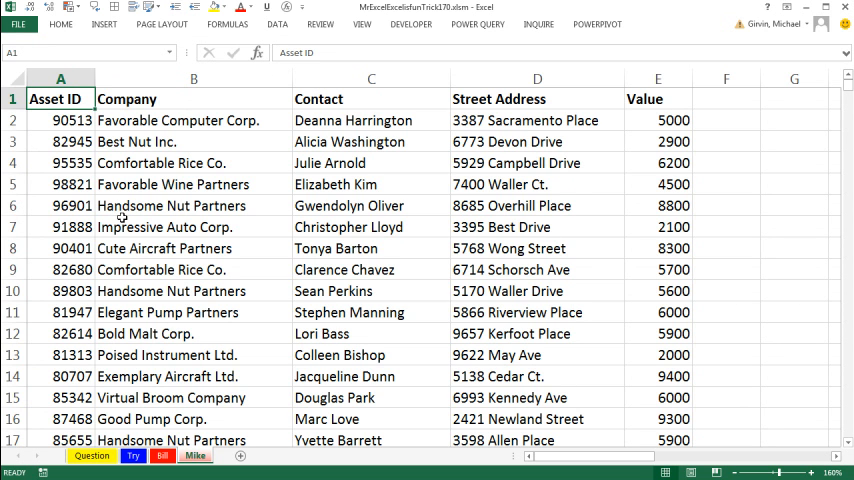
mouse_move(54, 256)
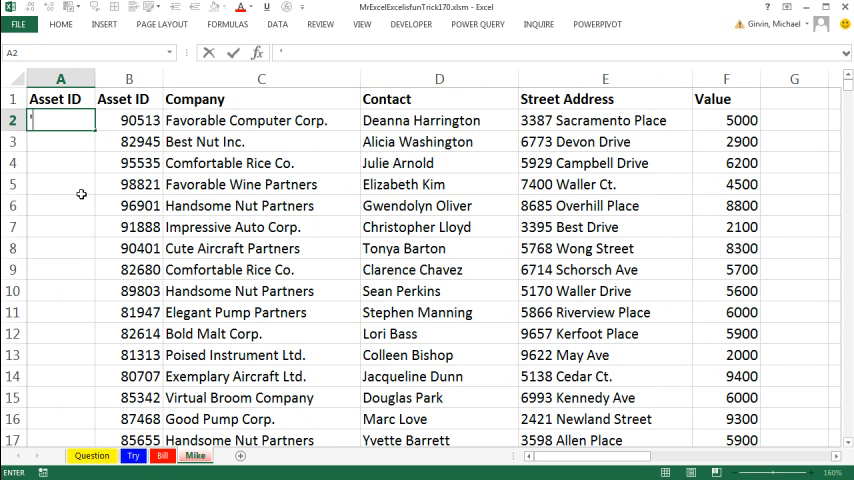
Enter '90513 and '82945 as text into A2 and A3 of the new Asset ID column.
type("'9")
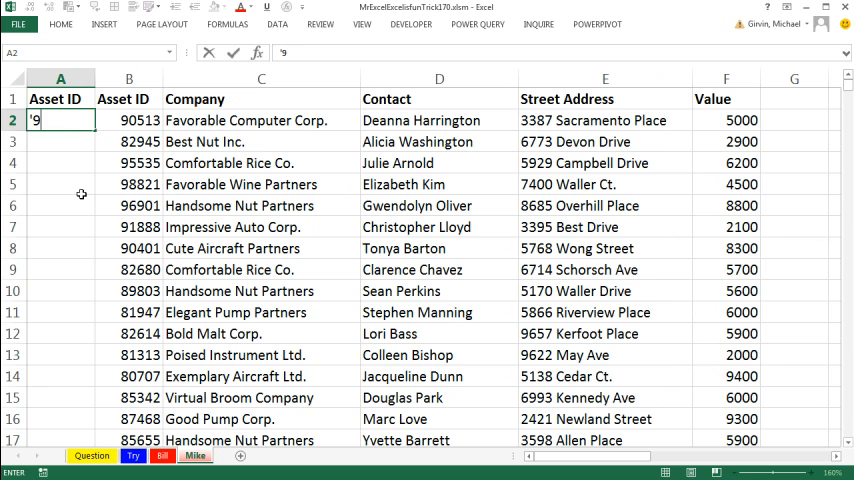
type("0513")
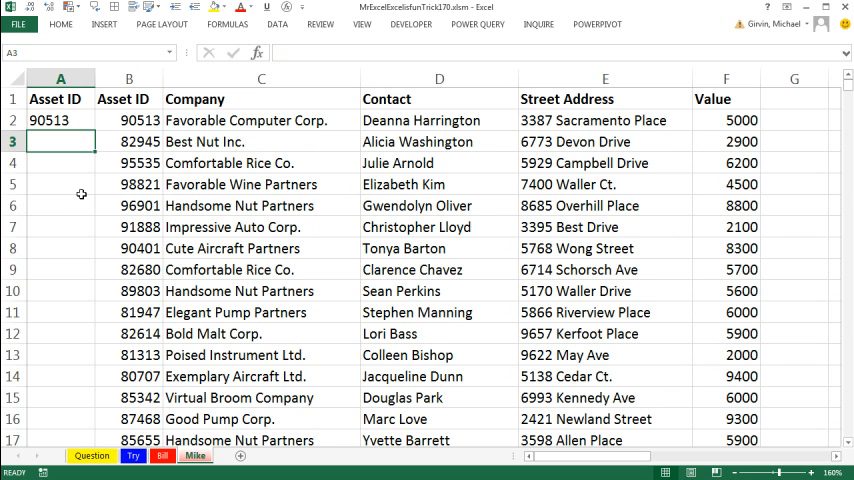
type("'82945")
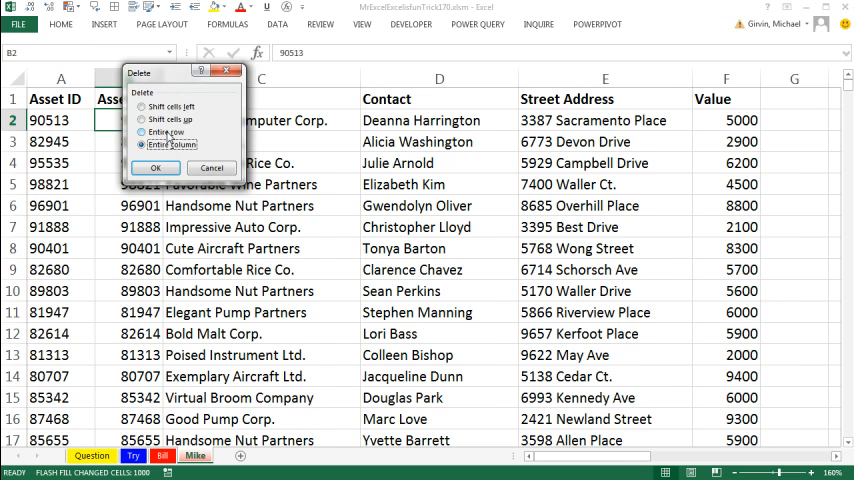
Delete the entire flash-filled Asset ID column.
left_click(156, 168)
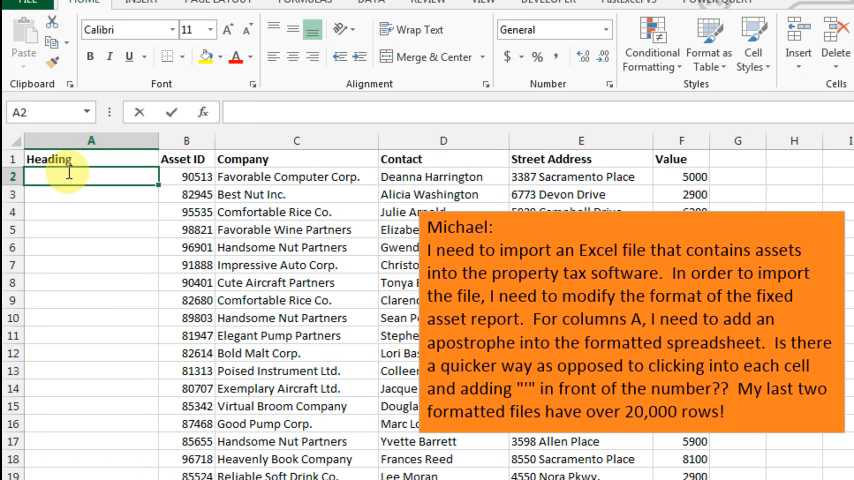
Enter "Any text and 90513" in A2 and Flash Fill the column with Ctrl+E.
type("Any text and 90513")
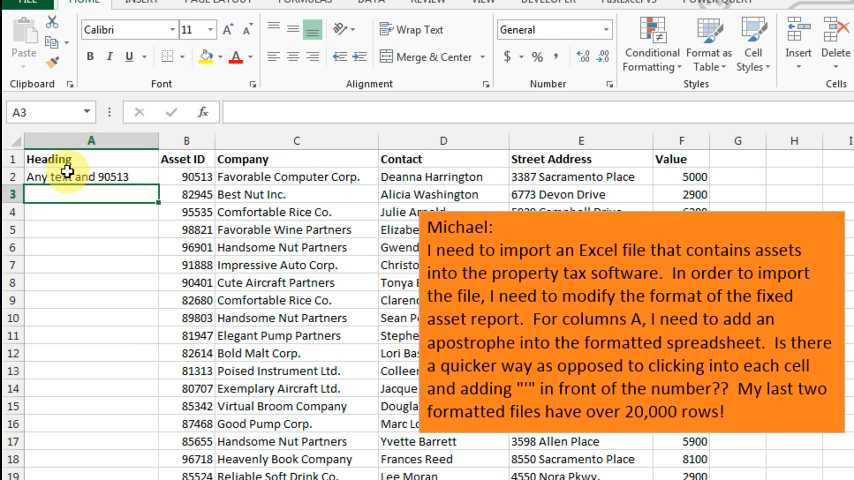
key("ctrl+e")
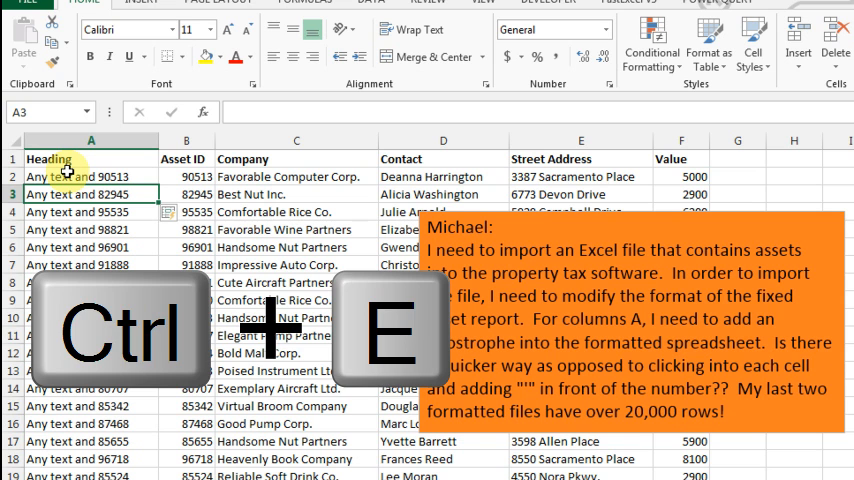
key("ctrl+e")
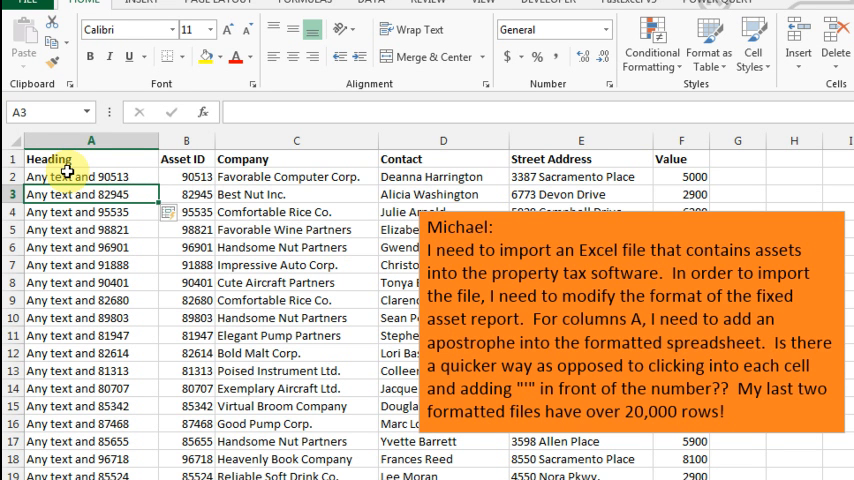